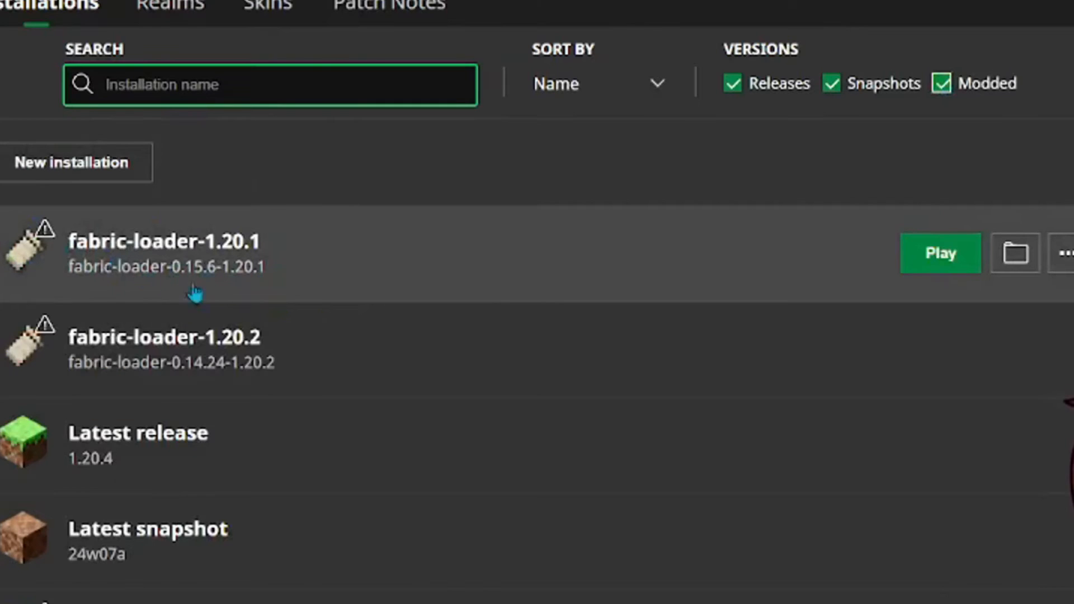
View the mods folder of the fabric-loader-1.20.1 installation, then return to the Play page.
{"action": "left_click", "coordinate": [1015, 253]}
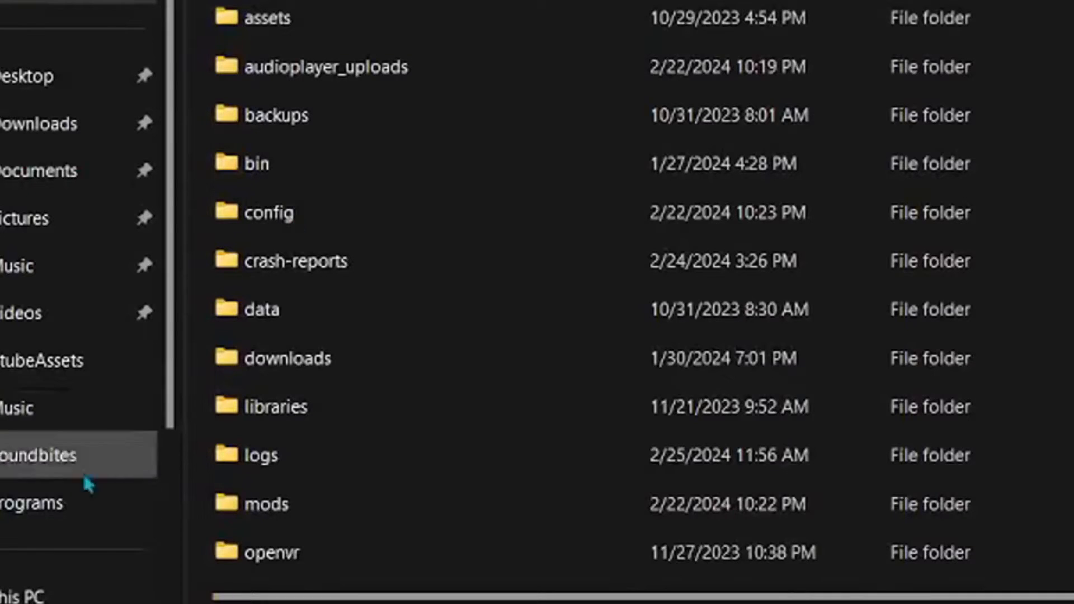
{"action": "double_click", "coordinate": [250, 505]}
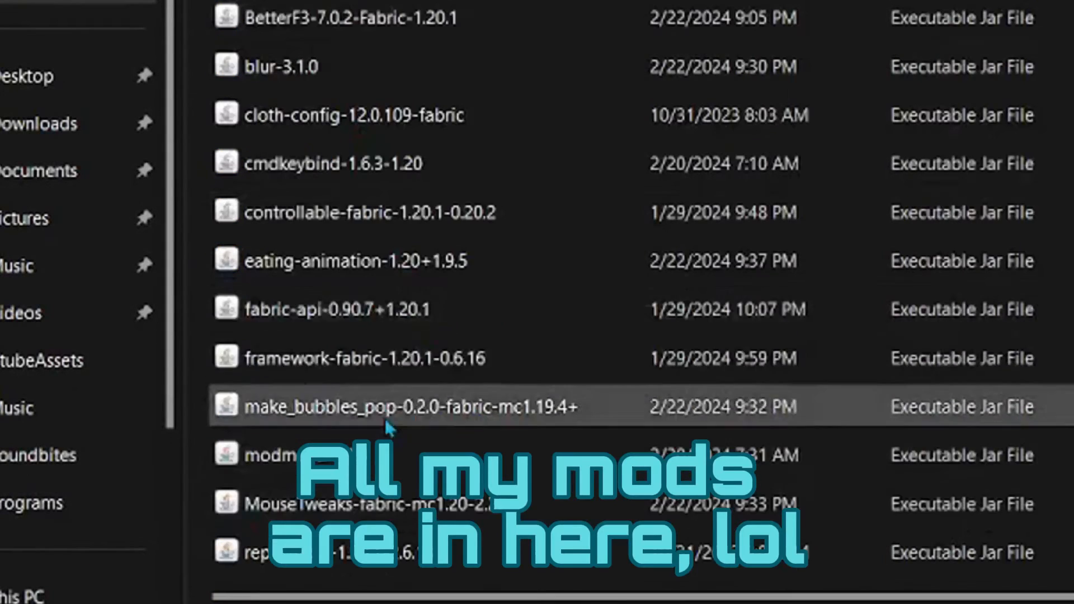
{"action": "scroll", "scroll_direction": "down", "scroll_amount": 3}
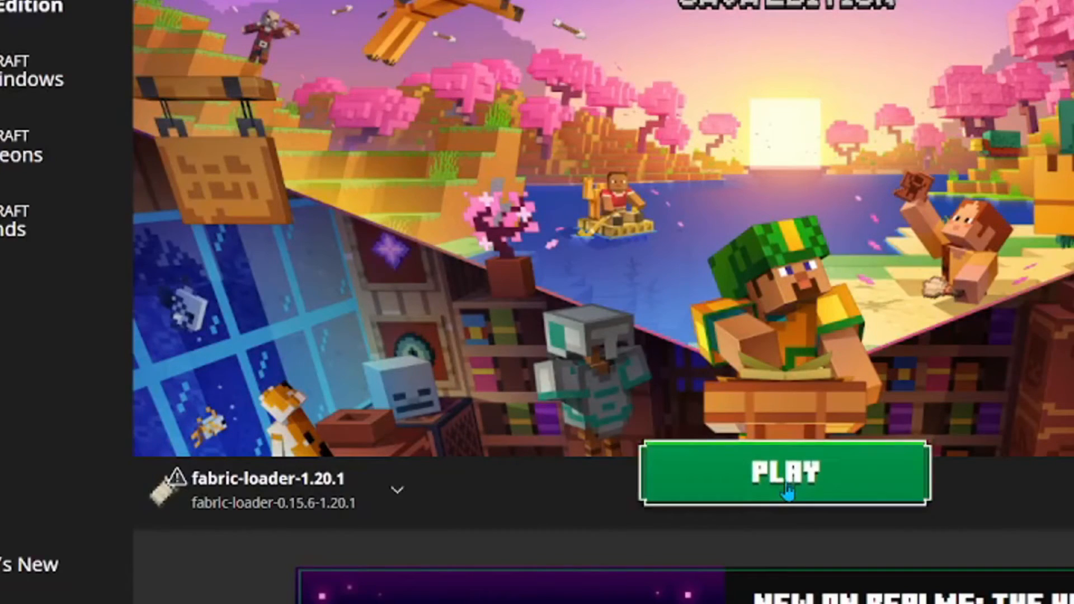
Launch fabric-loader-1.20.1 and reach the Command Macros settings from the Mods list.
{"action": "left_click", "coordinate": [784, 472]}
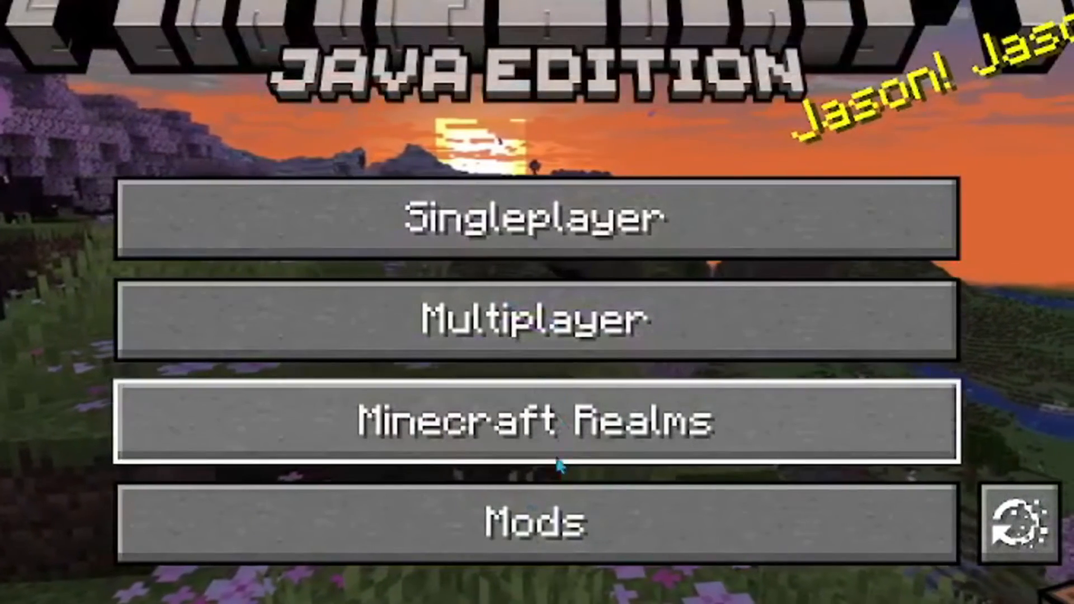
{"action": "left_click", "coordinate": [535, 523]}
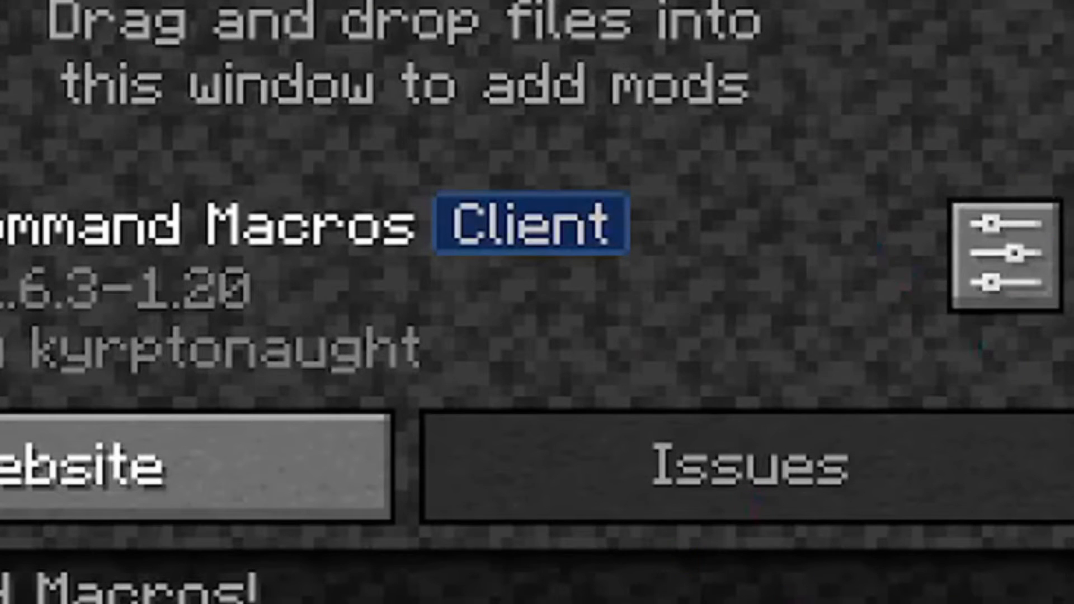
{"action": "left_click", "coordinate": [999, 252]}
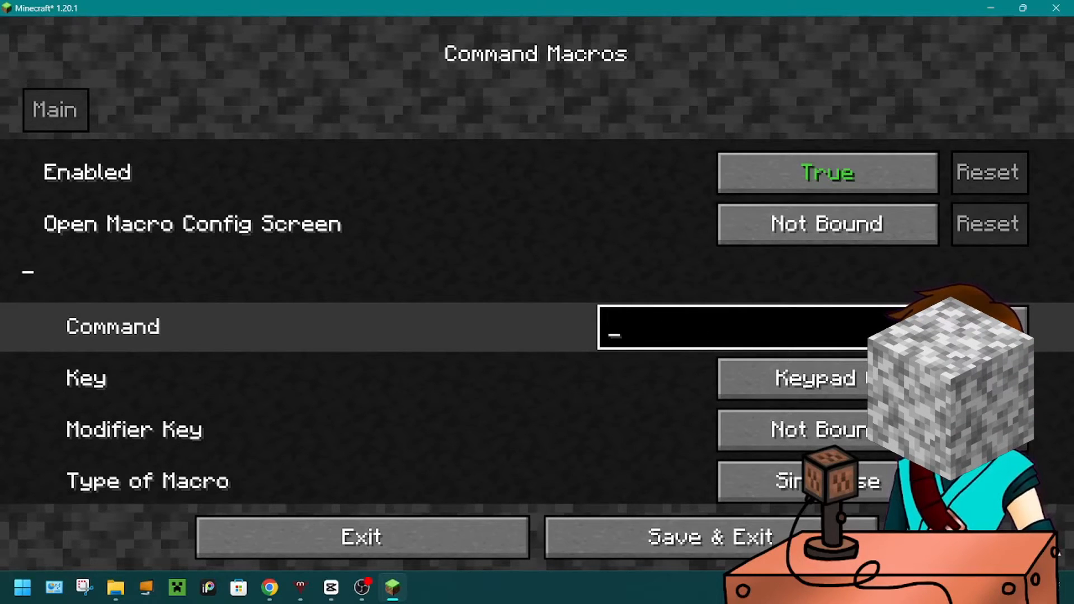
Enter a /summon minecraft command bound to U, RunNTimes with 0 ms delay and 10 repeats.
{"action": "type", "text": "/summ"}
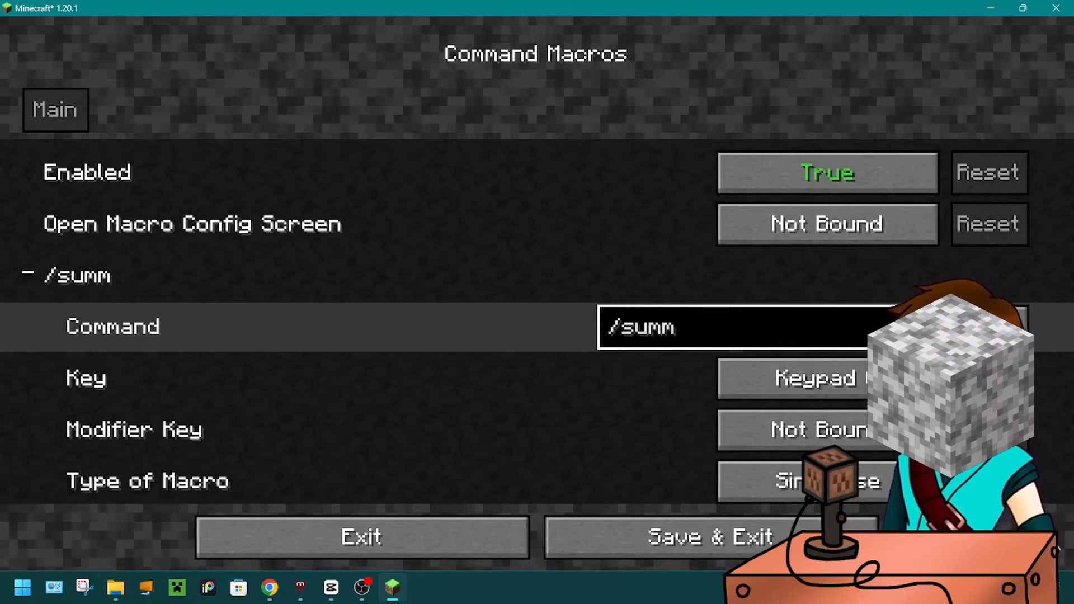
{"action": "type", "text": "on"}
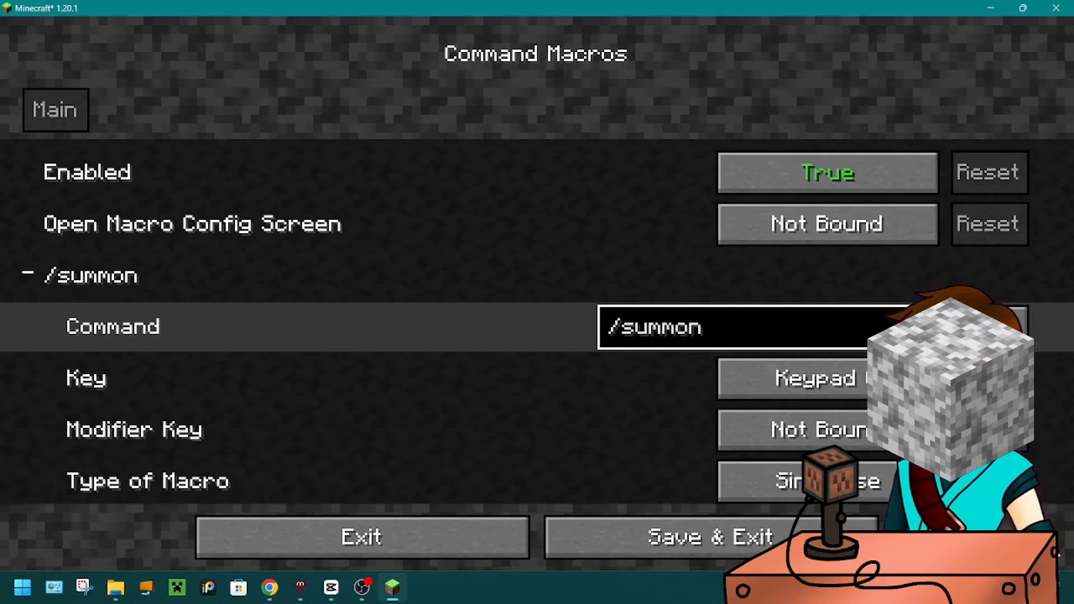
{"action": "type", "text": "mi"}
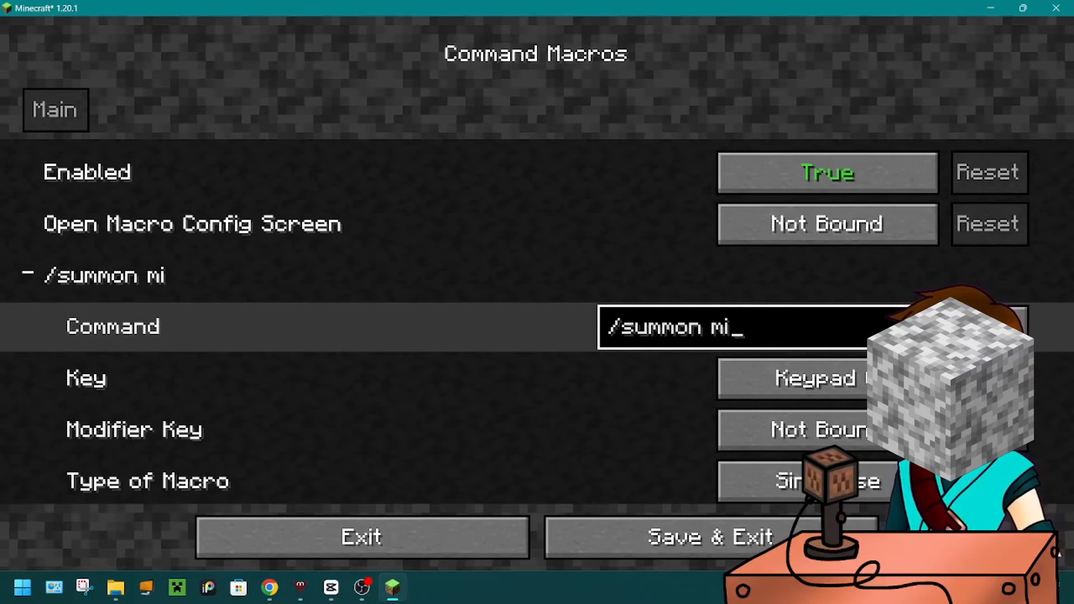
{"action": "type", "text": "necraft"}
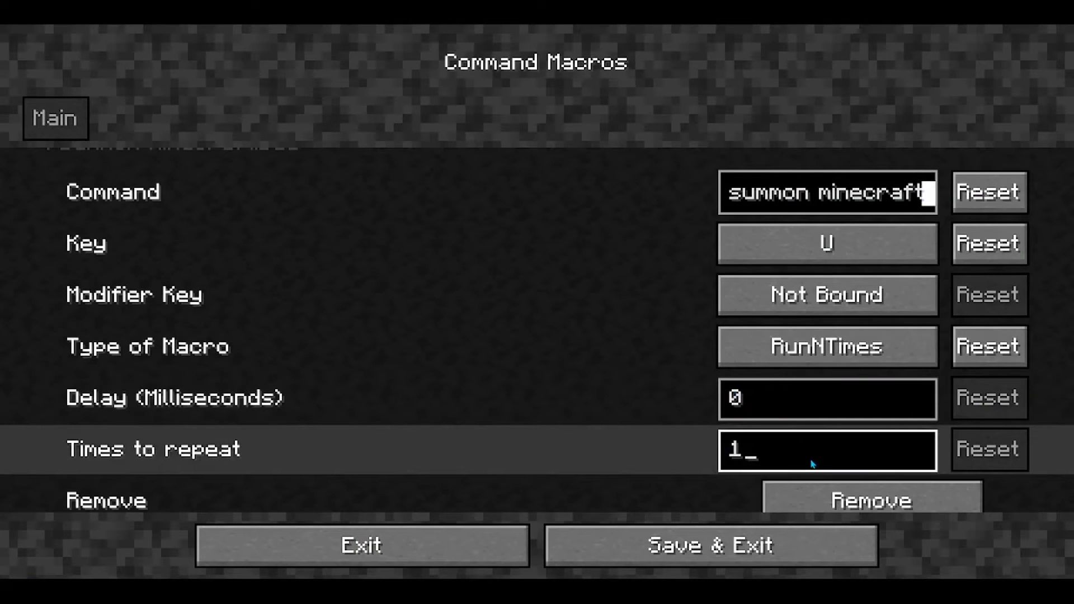
{"action": "type", "text": "0"}
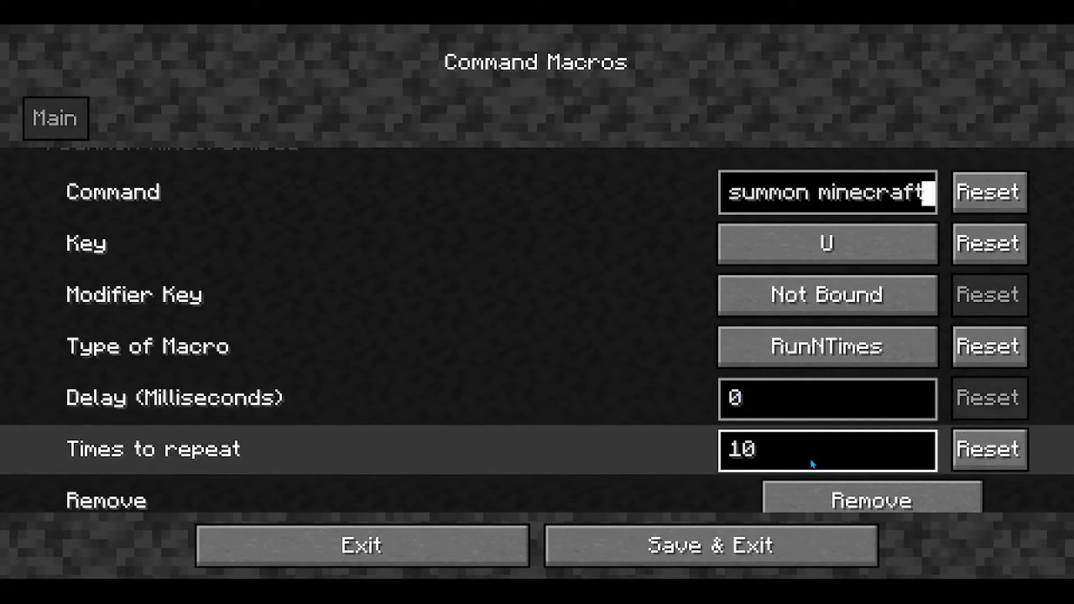
{"action": "mouse_move", "coordinate": [870, 409]}
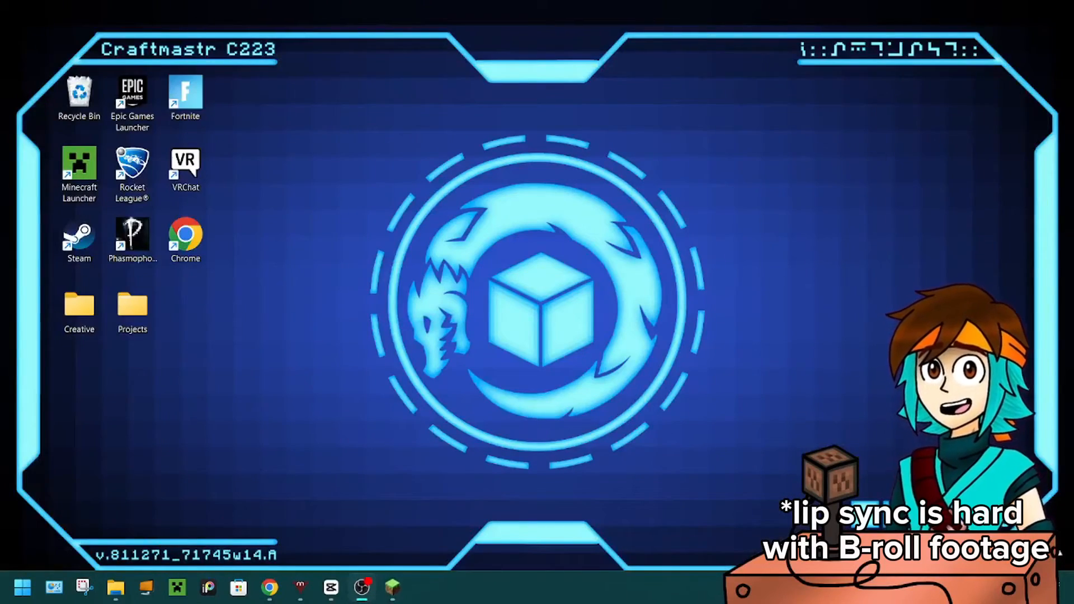
Start a new voice command in VoiceAttack's Craftmastr profile.
{"action": "left_click", "coordinate": [423, 588]}
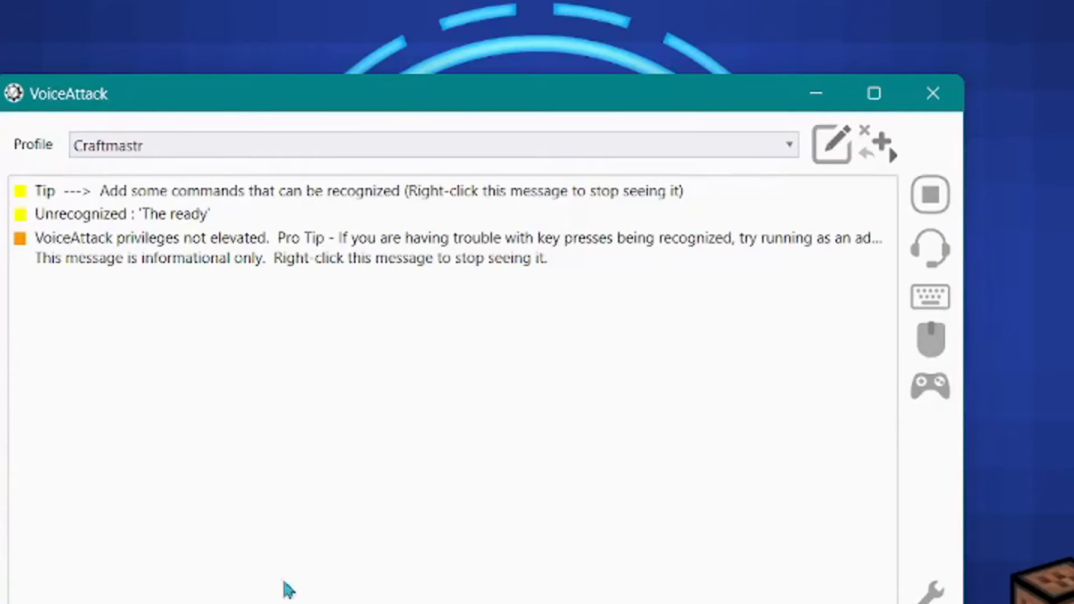
{"action": "mouse_move", "coordinate": [831, 145]}
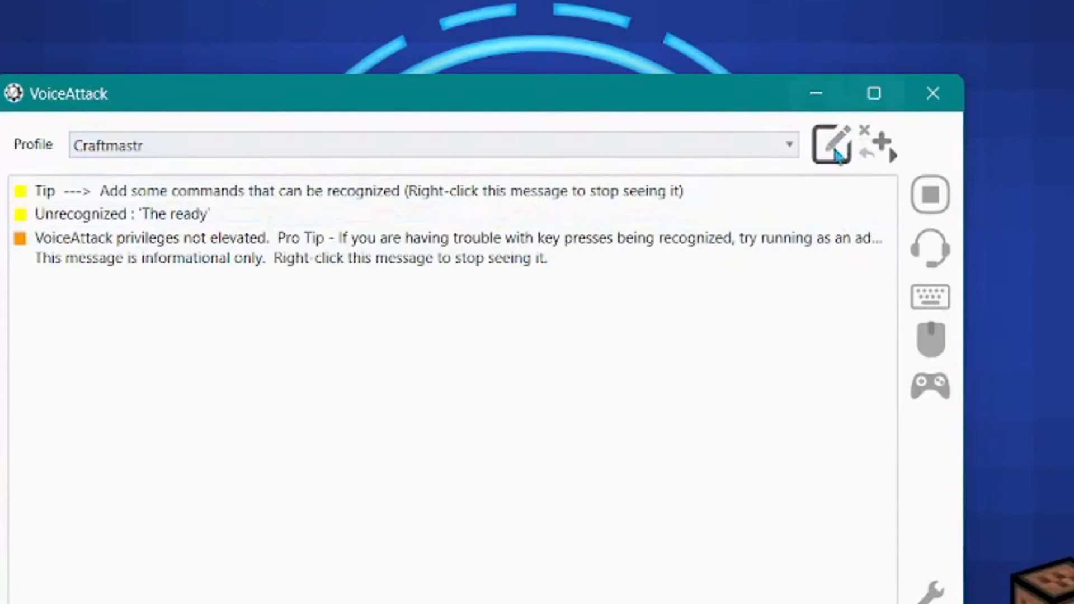
{"action": "left_click", "coordinate": [831, 144]}
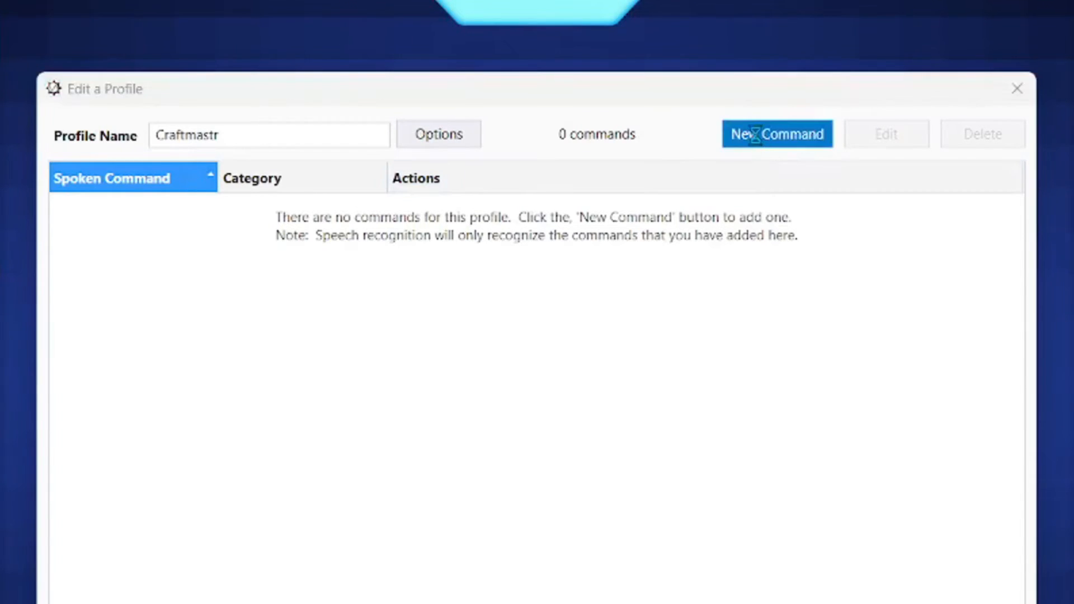
{"action": "left_click", "coordinate": [777, 133]}
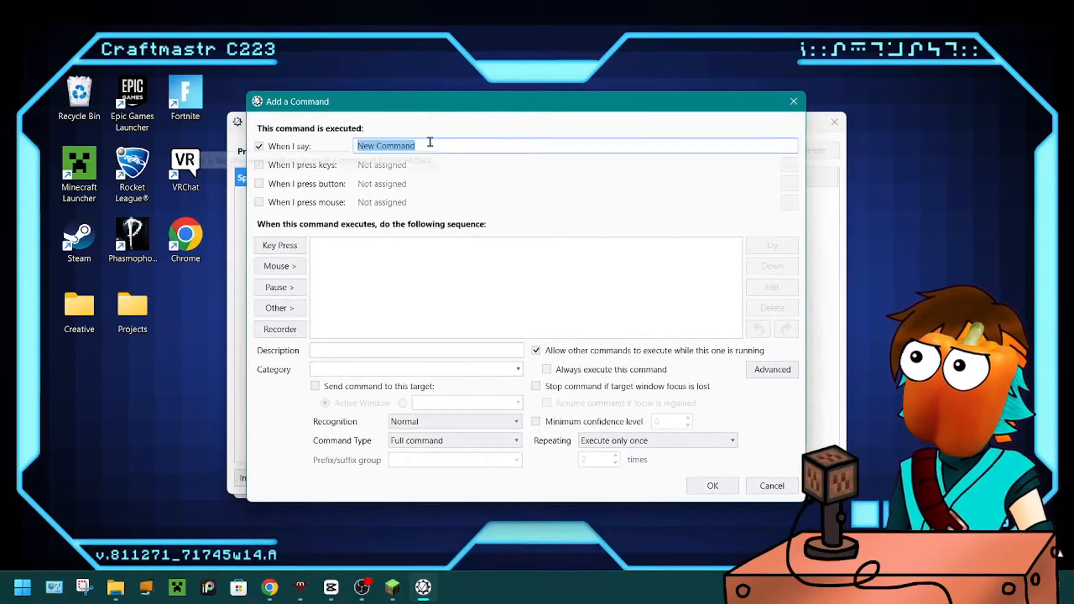
Set the phrase to 'Be' with a TTS response saying 'Spawning Bees'.
{"action": "type", "text": "Be"}
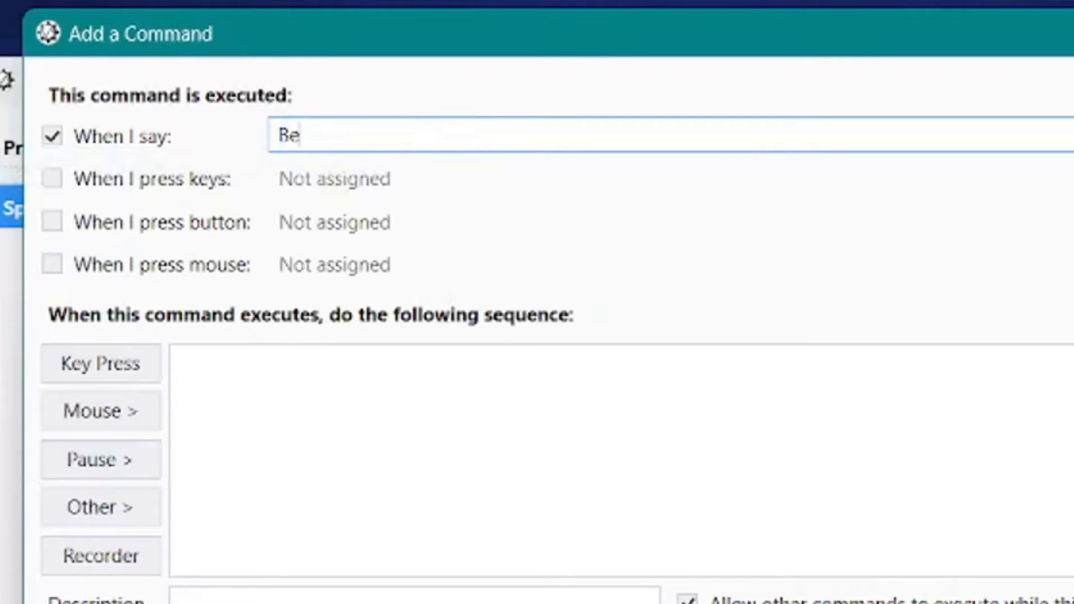
{"action": "left_click", "coordinate": [99, 362]}
{"action": "type", "text": "Sp"}
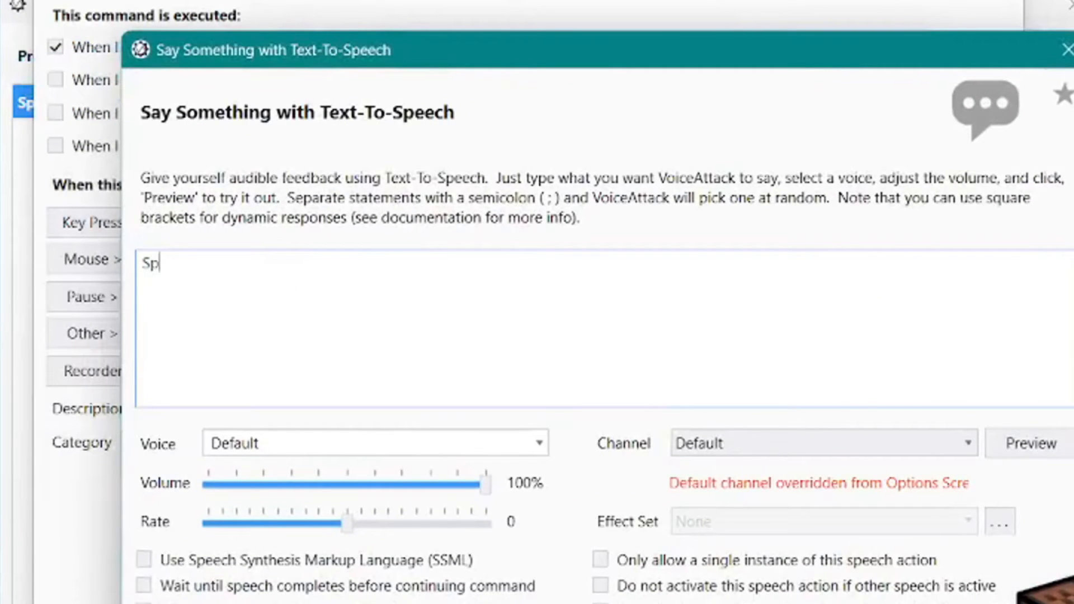
{"action": "type", "text": "awning Bee"}
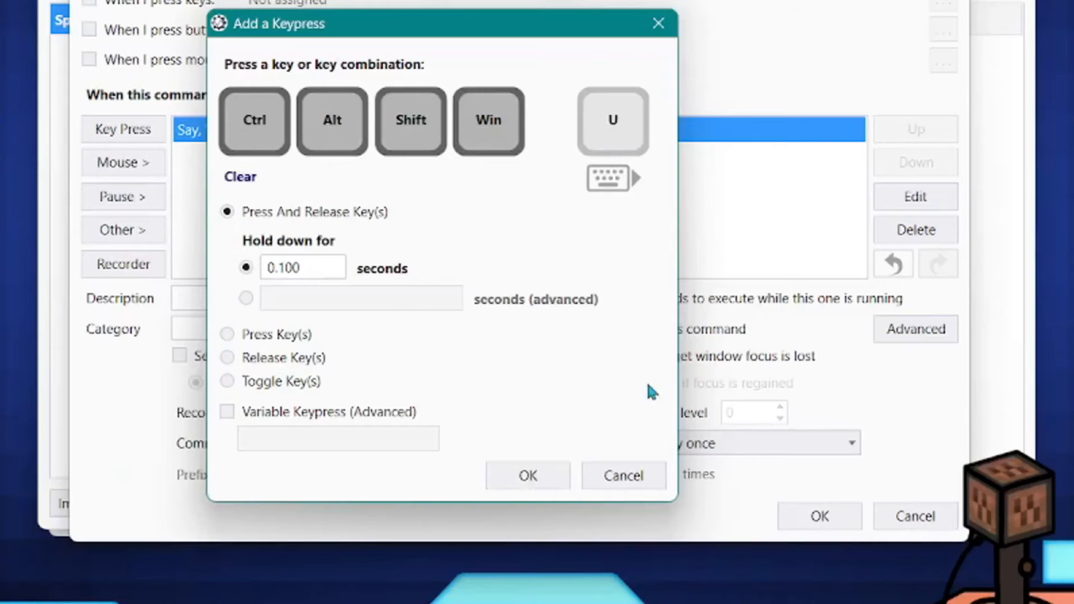
Add a U key press action, save the command and finish editing the profile.
{"action": "left_click", "coordinate": [526, 475]}
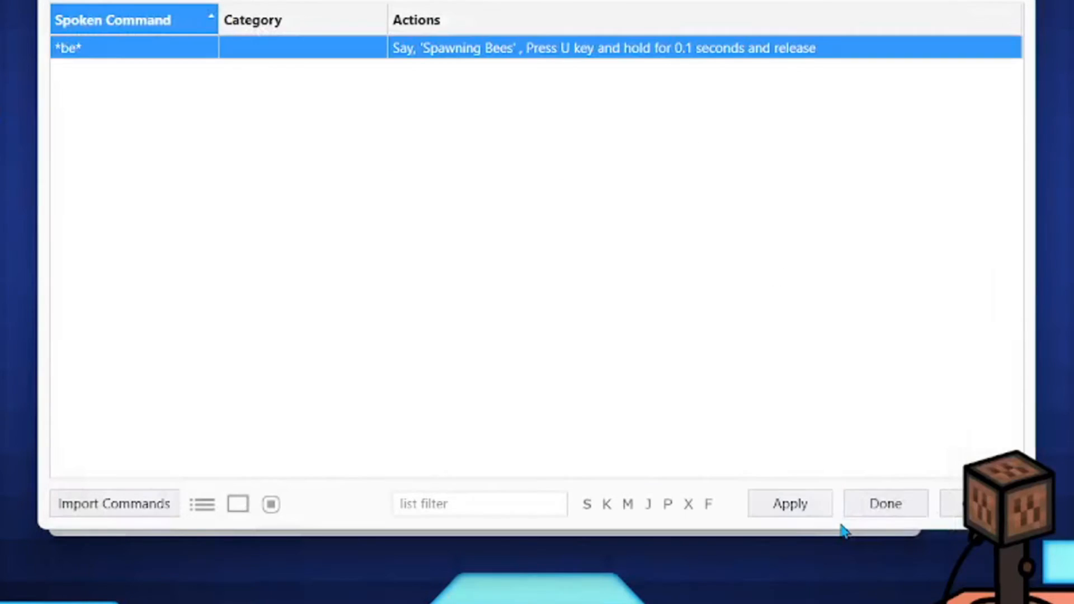
{"action": "left_click", "coordinate": [884, 503]}
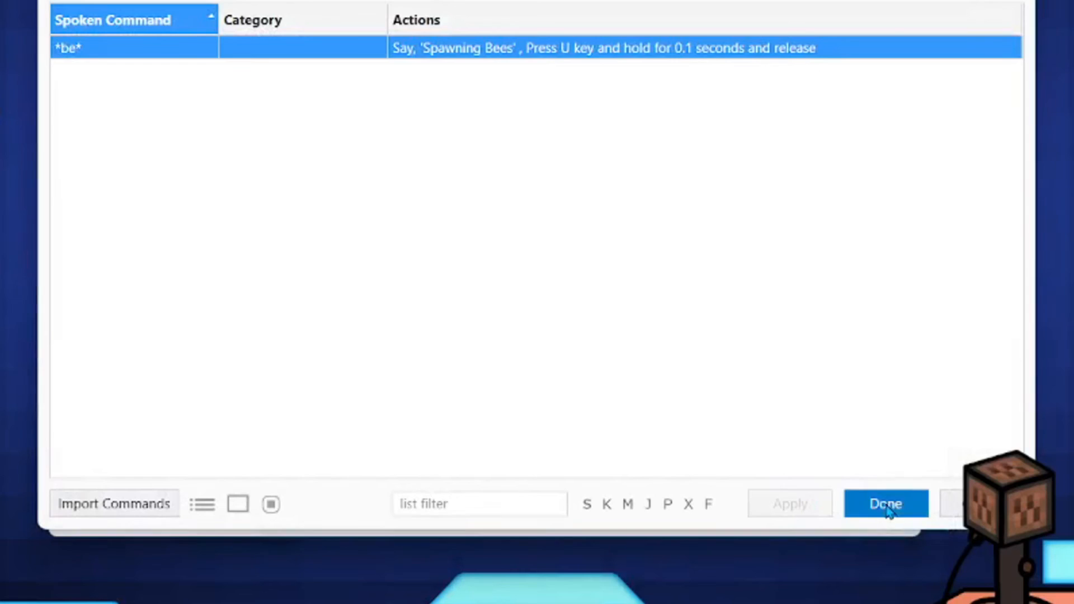
{"action": "left_click", "coordinate": [886, 503]}
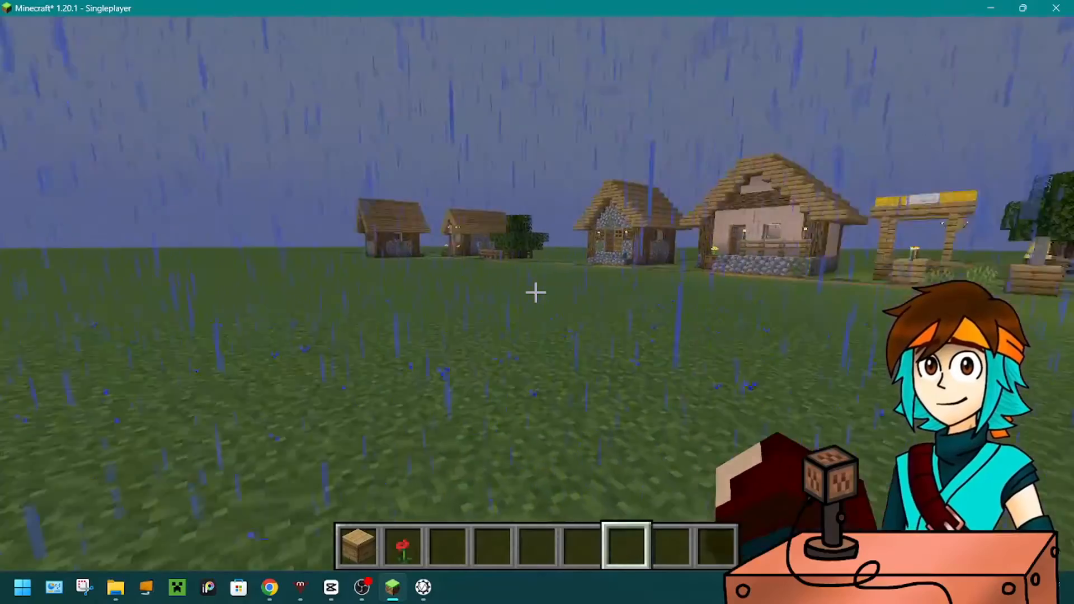